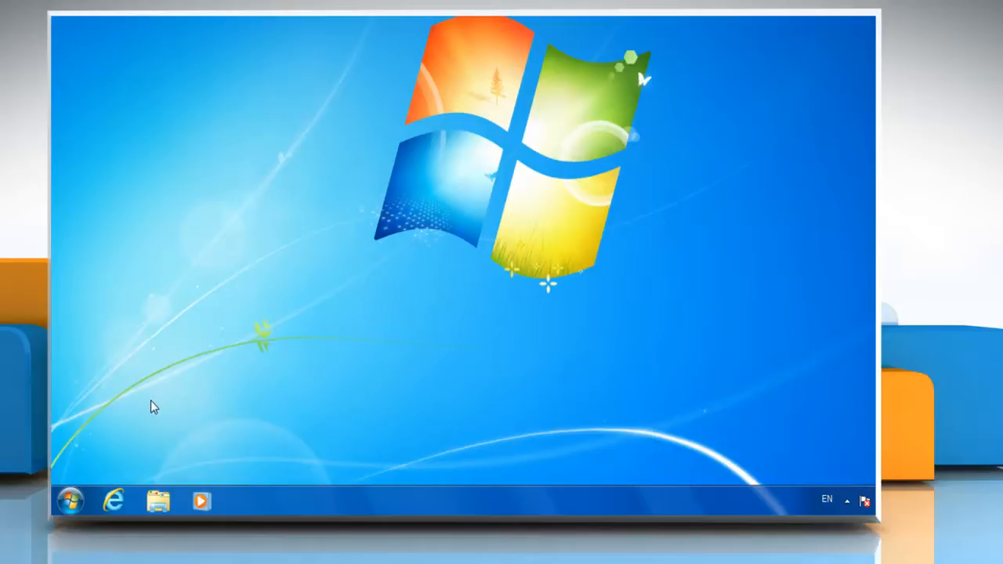
mouse_move(109, 467)
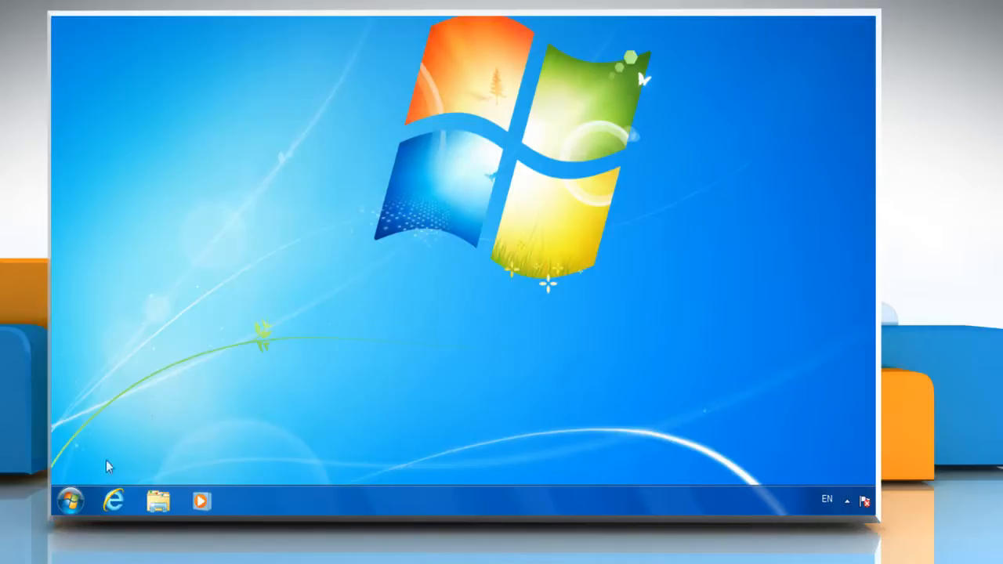
- Search the Start menu for cmd and run it as administrator
left_click(70, 500)
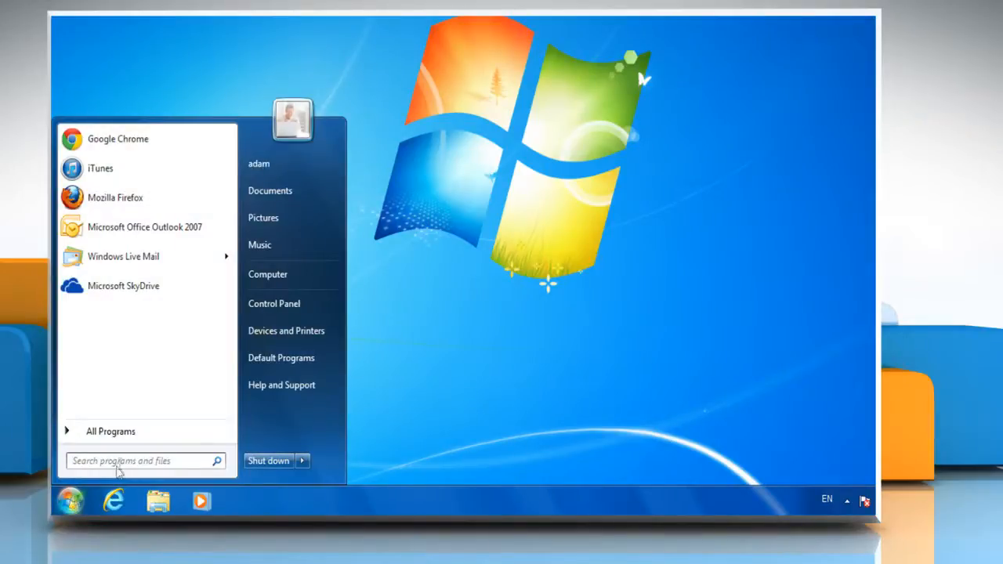
left_click(145, 460)
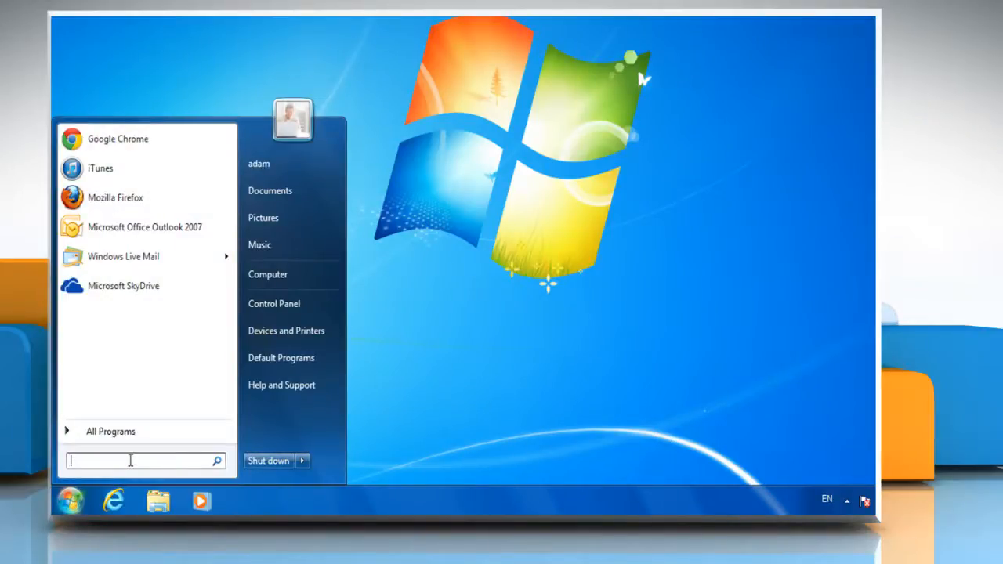
type("cmd")
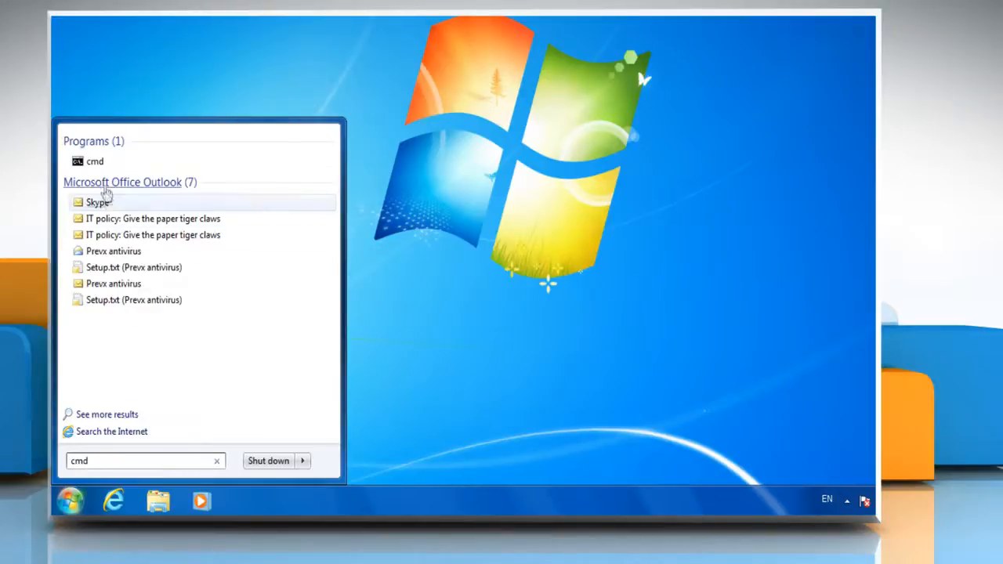
right_click(94, 161)
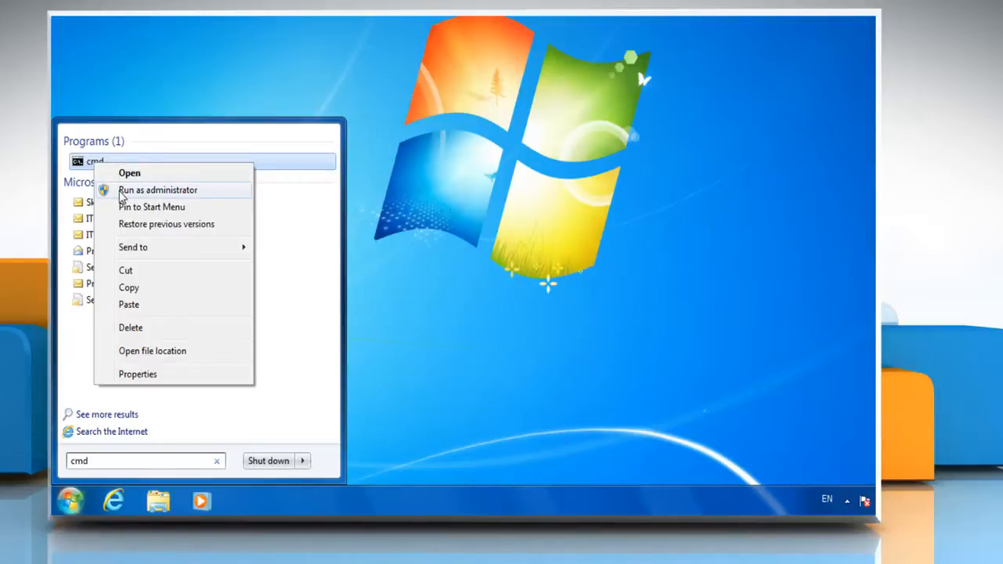
left_click(158, 190)
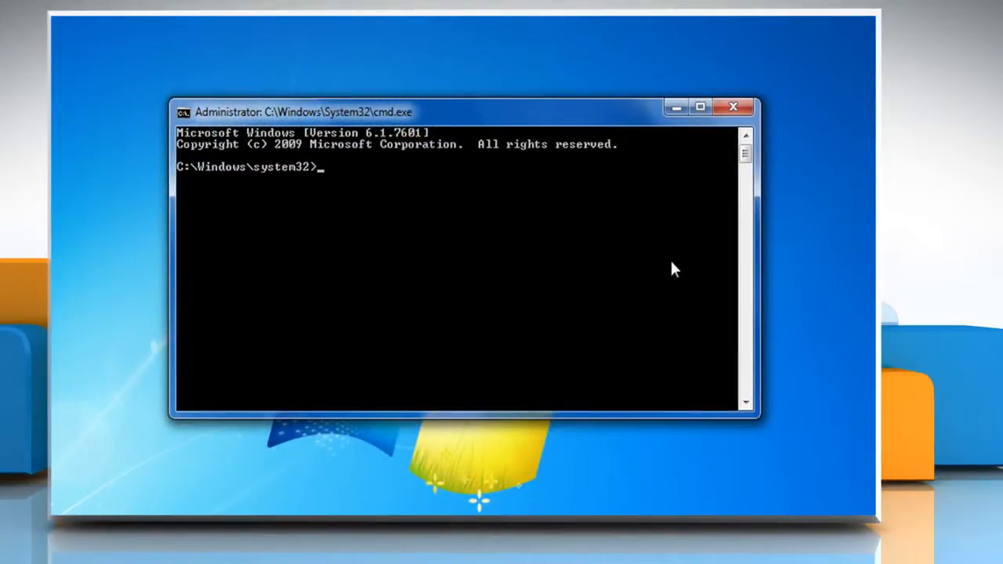
- Switch the prompt to drive E: and run attrib -r to clear read-only attributes
type("e:")
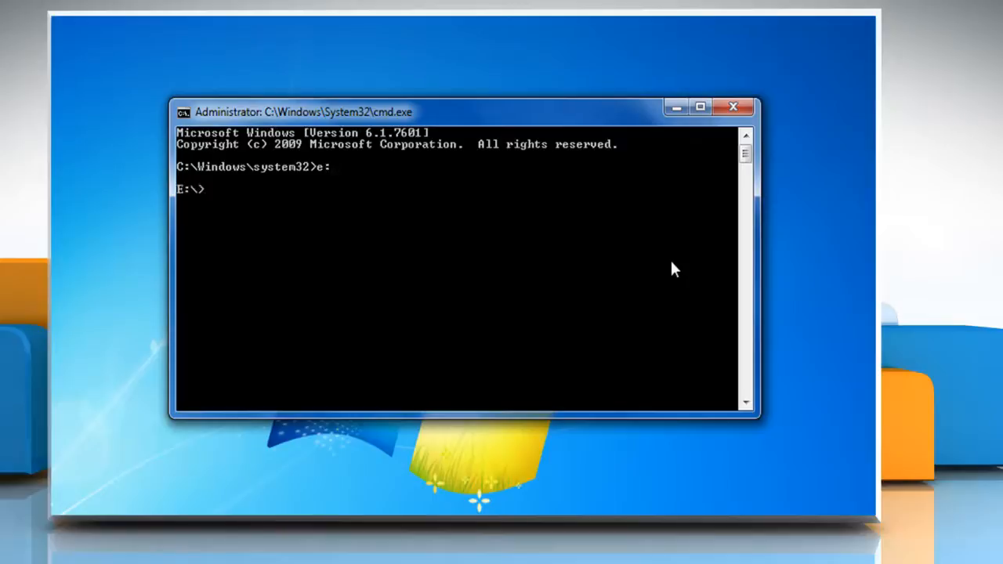
type("att")
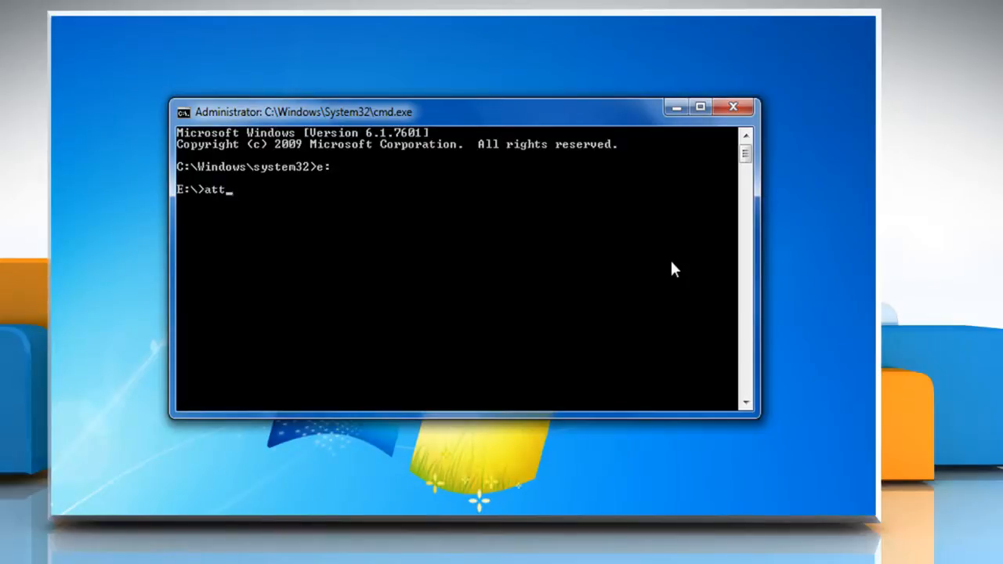
type("rib -r")
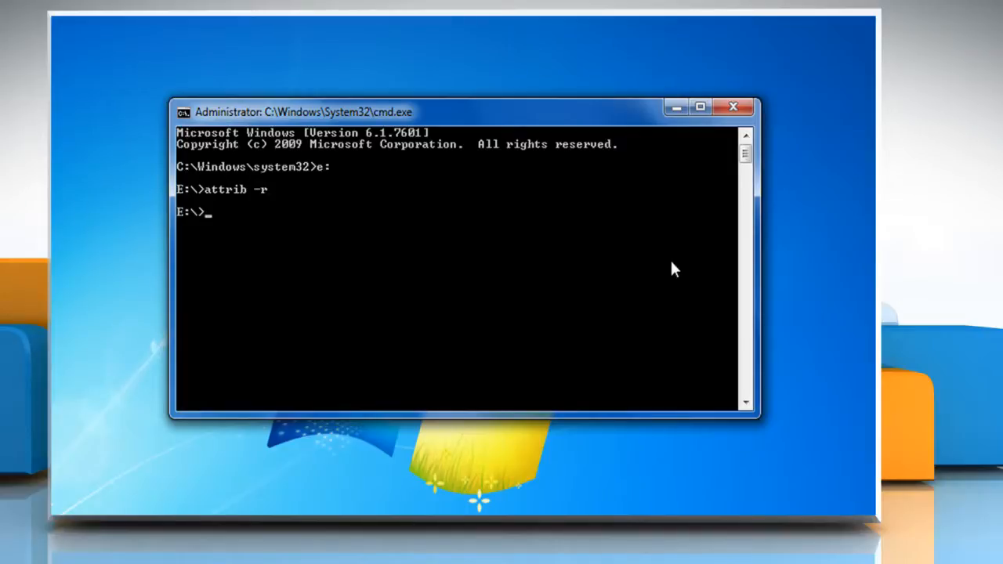
- Format drive E:, exit Command Prompt, and open Y (E:) in Explorer to confirm it's empty
type("format e:")
type("y")
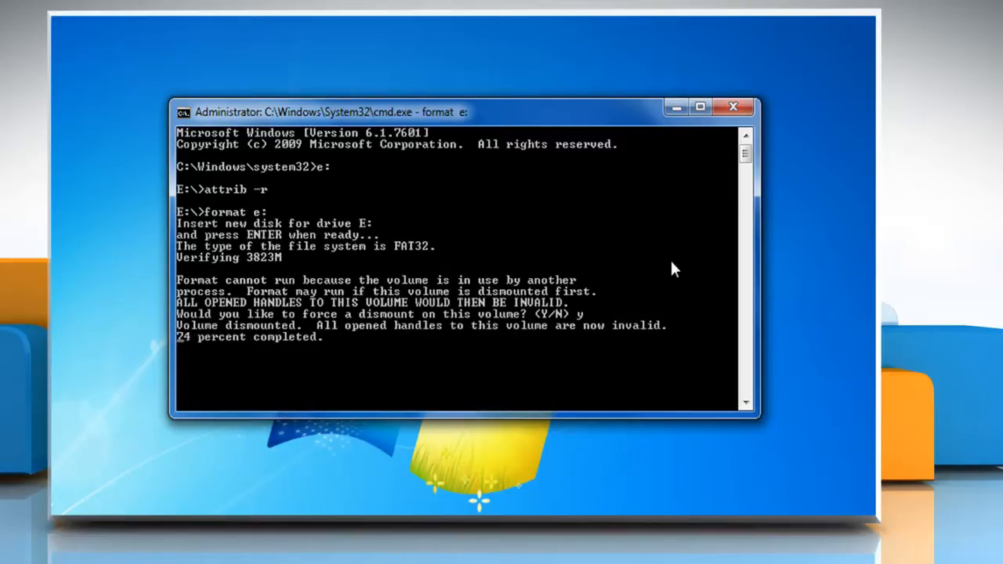
type("exit")
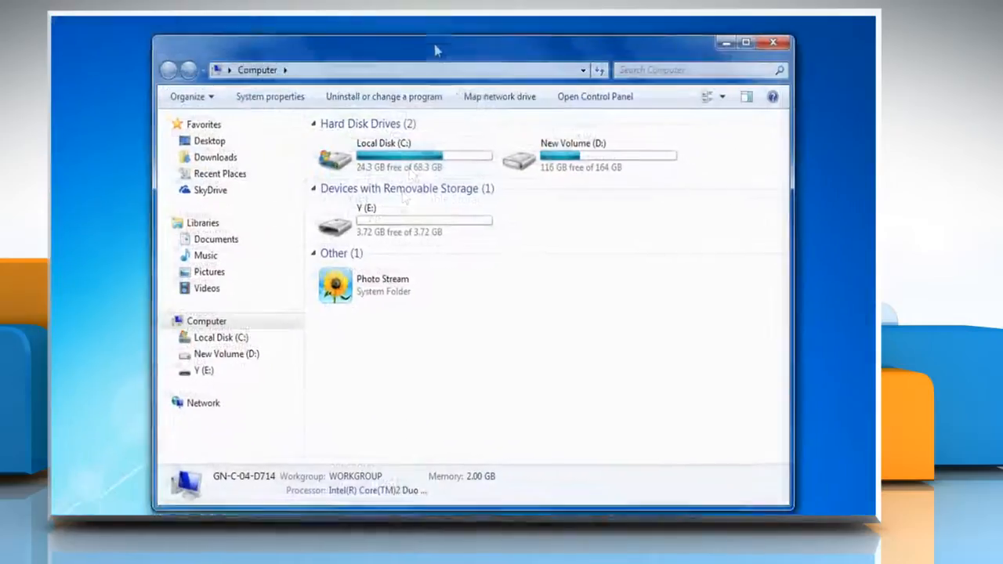
double_click(335, 225)
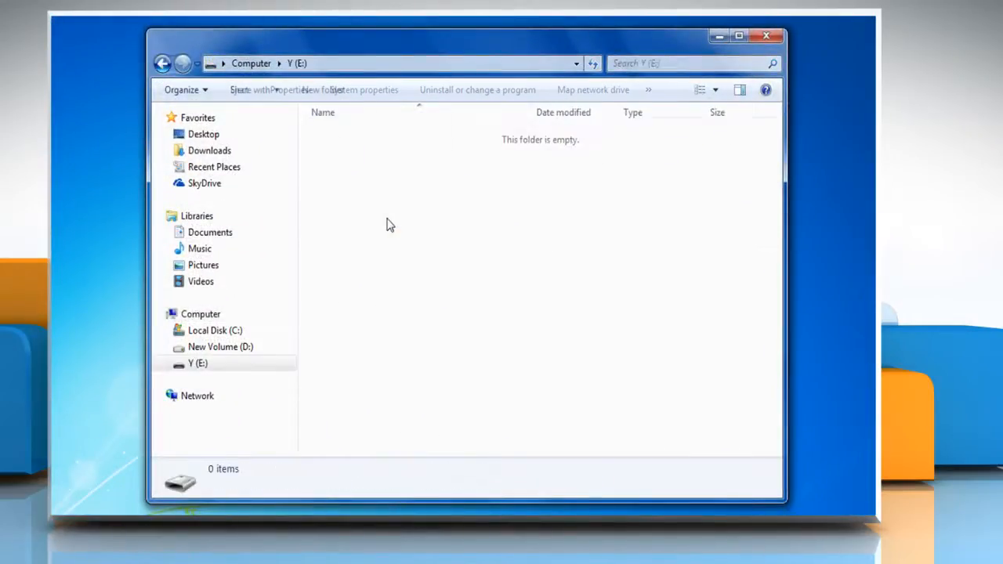